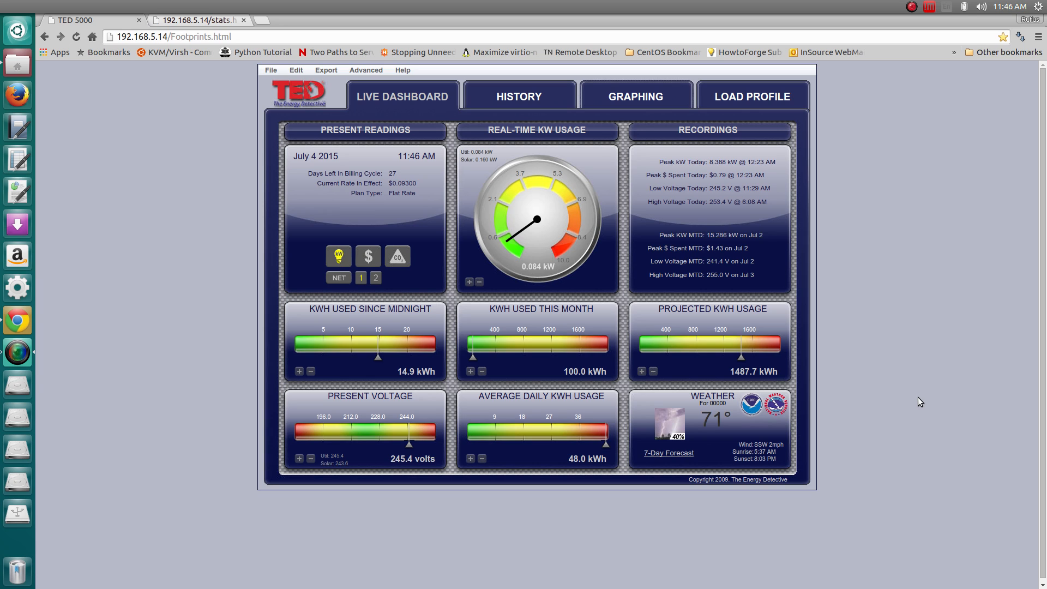
mouse_move(803, 404)
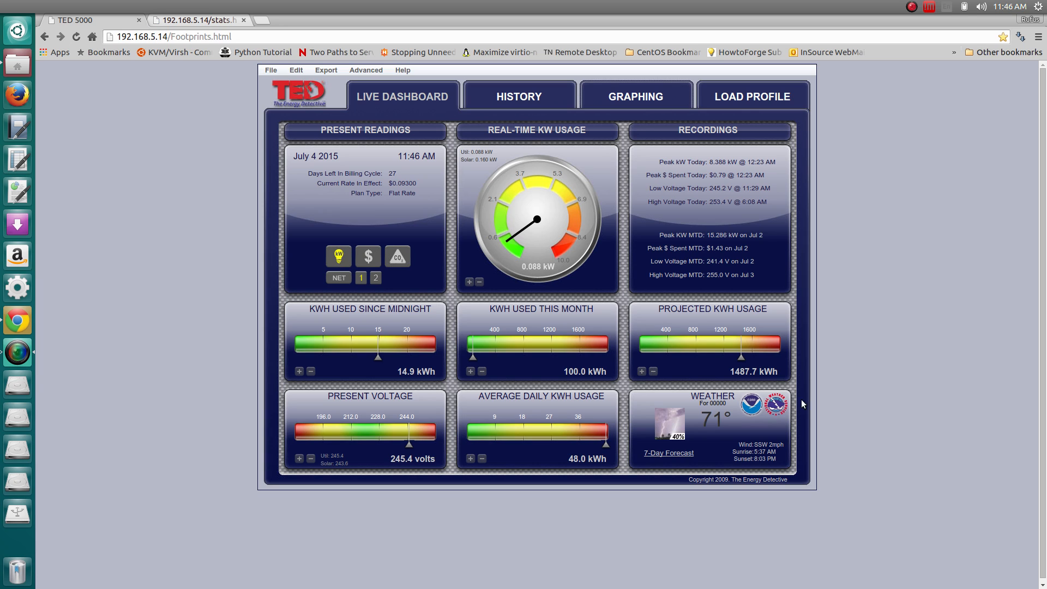
mouse_move(414, 210)
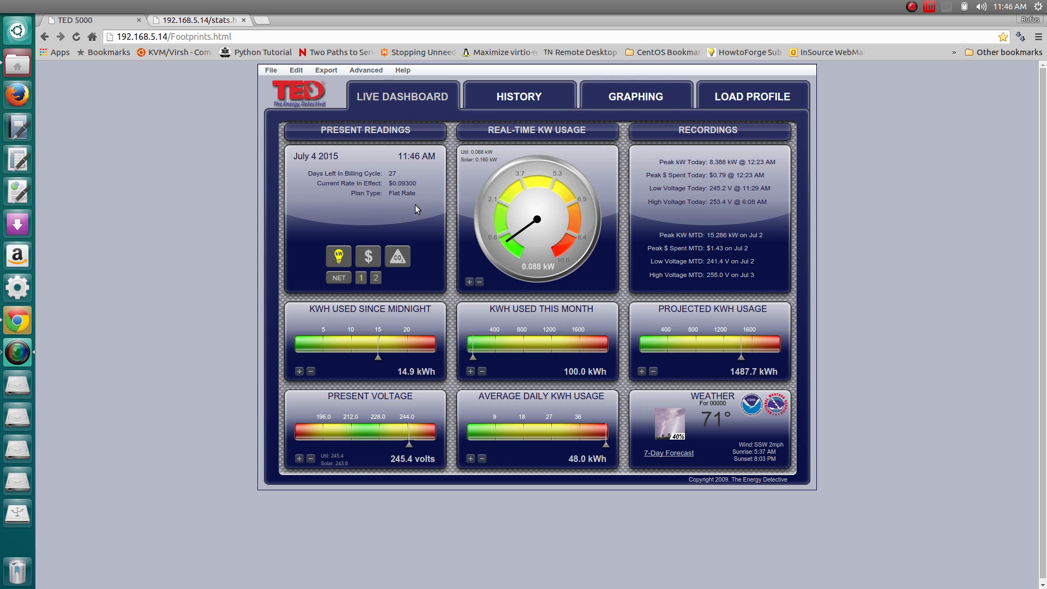
mouse_move(505, 333)
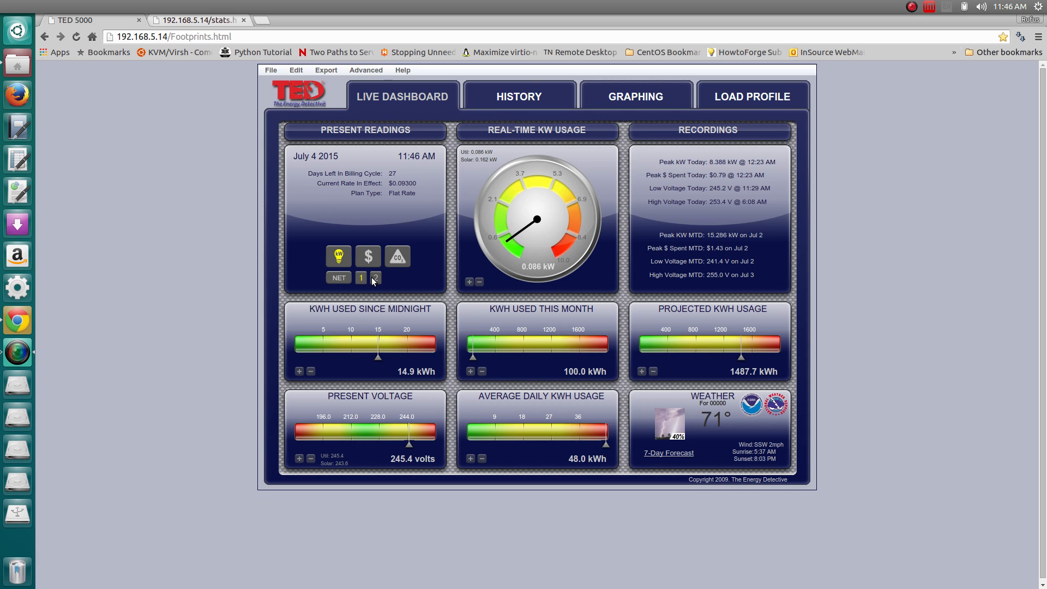
Step: Switch the Present Readings panel back to net readings: 14.9 kWh today, 100.0 kWh this month
click(361, 277)
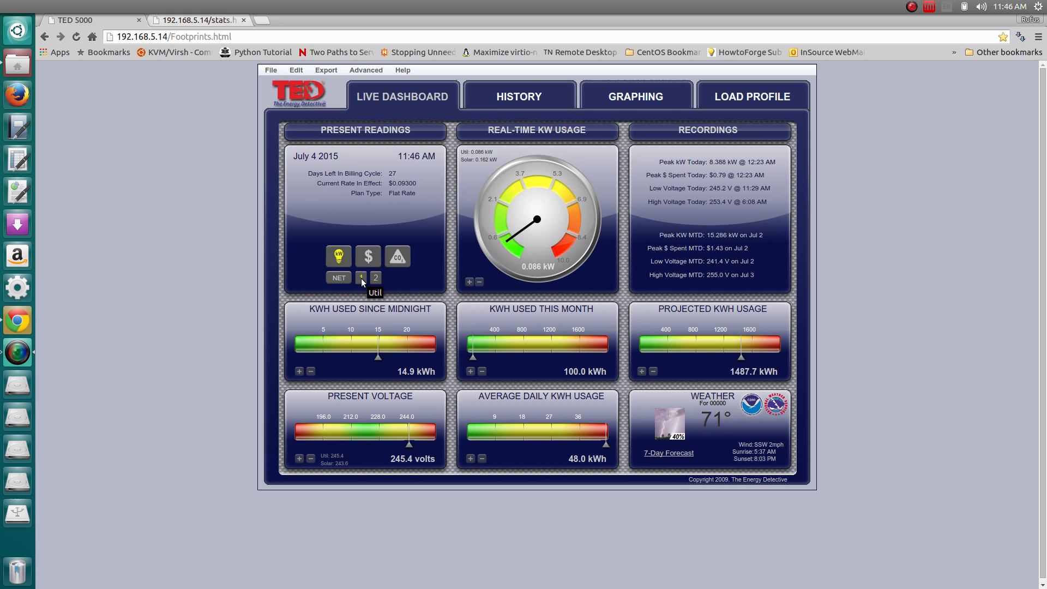
click(377, 279)
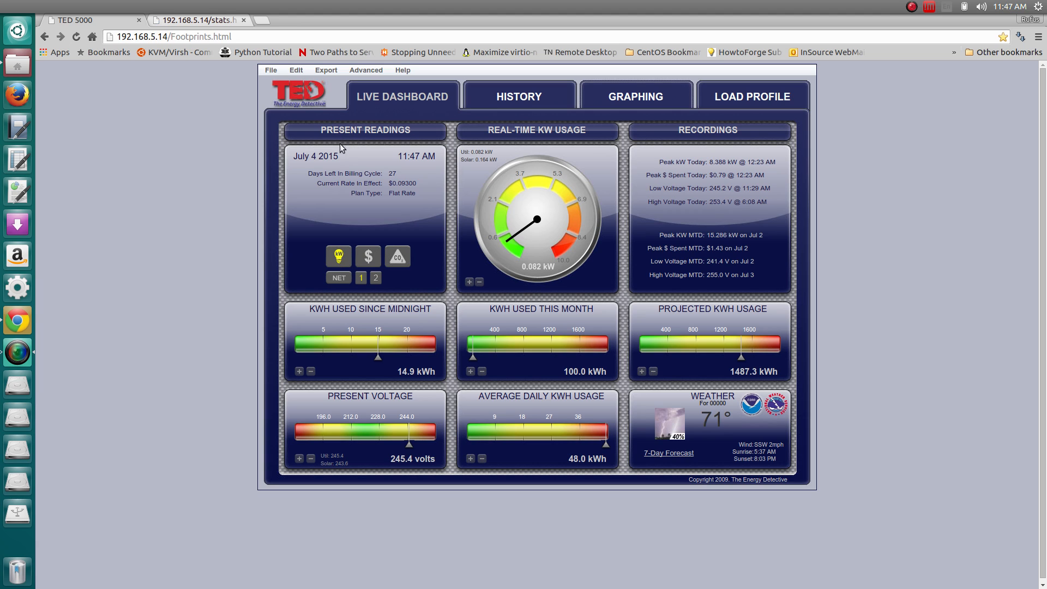
mouse_move(475, 319)
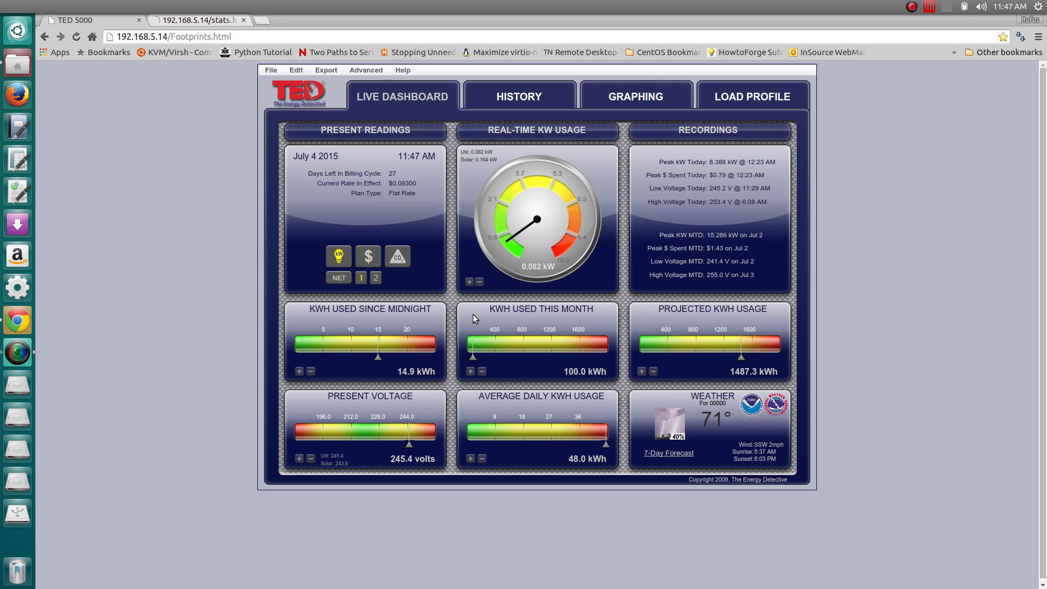
mouse_move(453, 308)
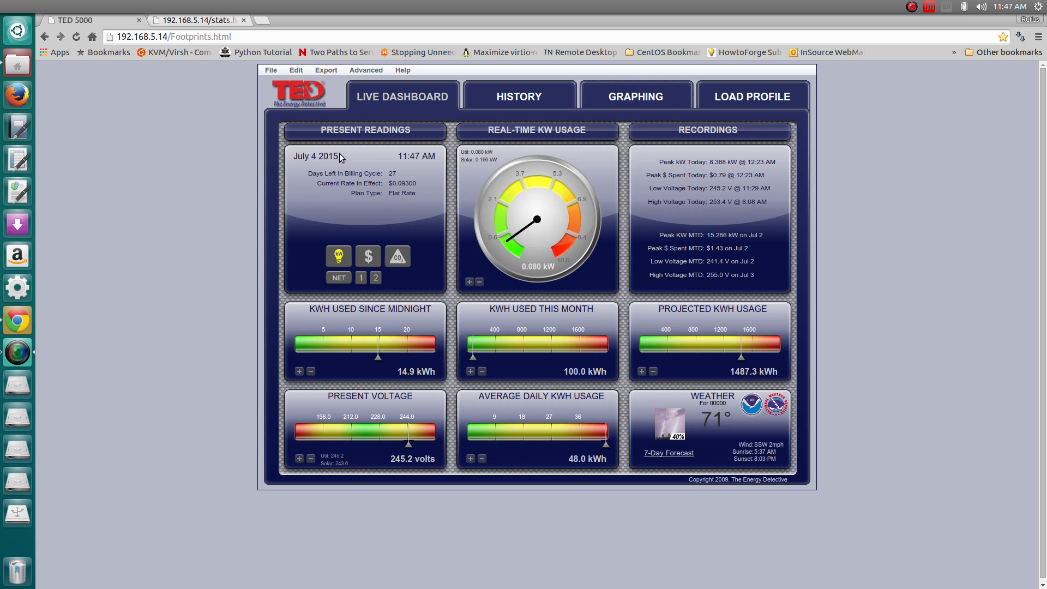
mouse_move(220, 75)
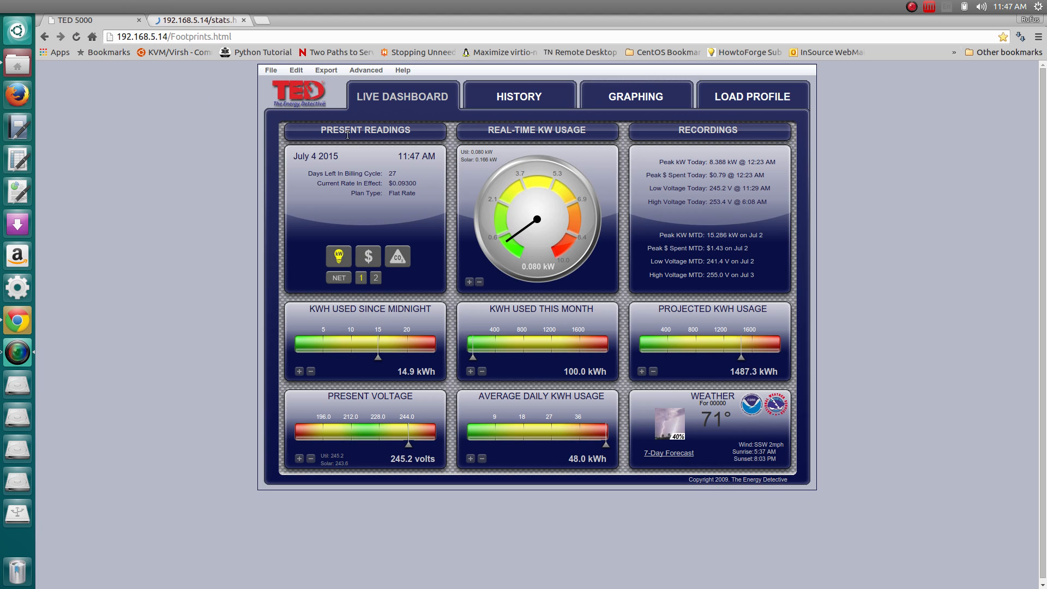
mouse_move(502, 373)
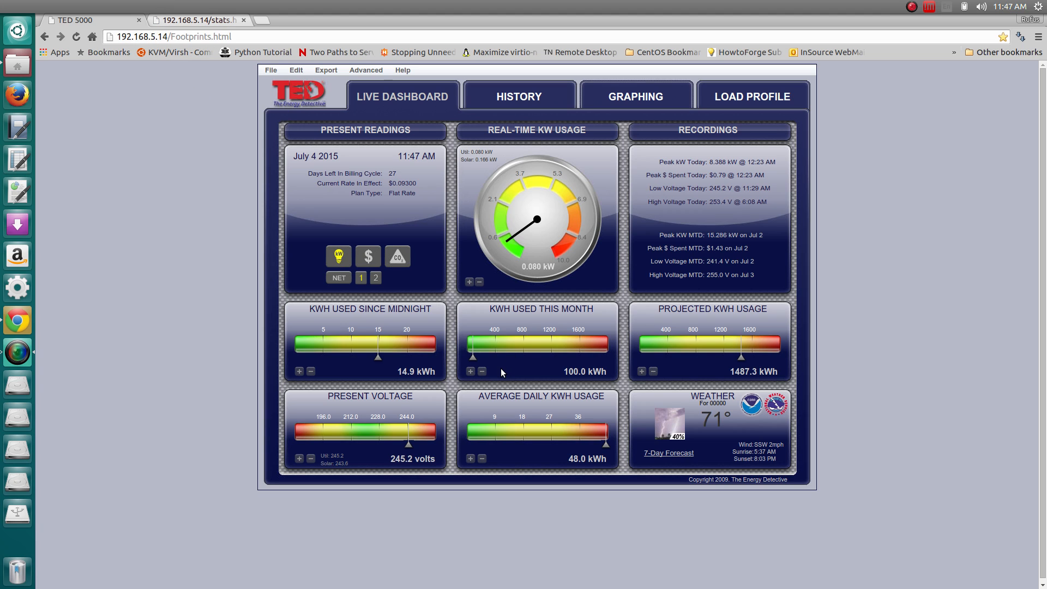
mouse_move(483, 388)
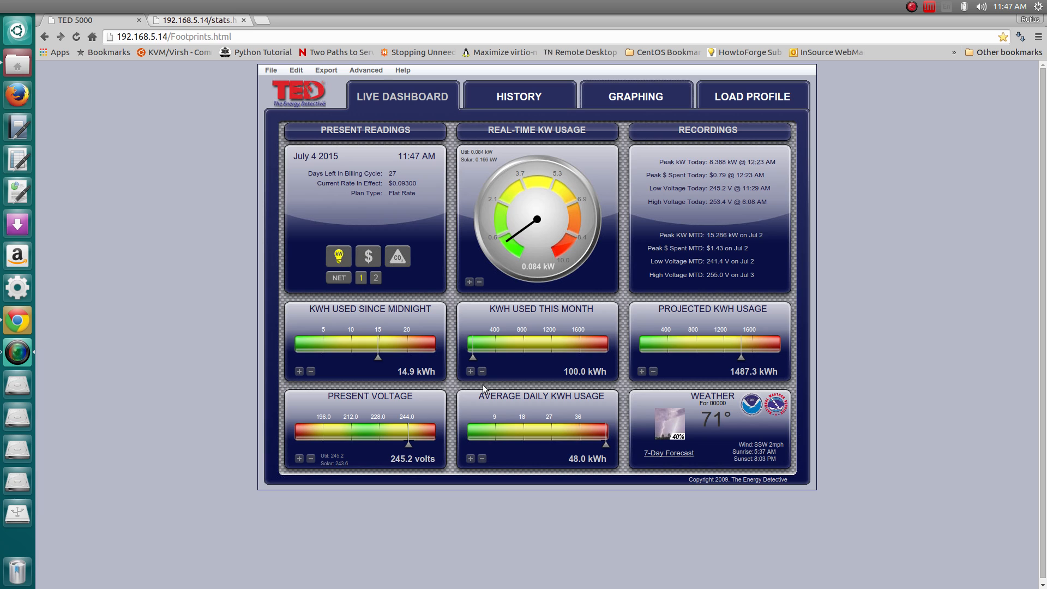
mouse_move(498, 382)
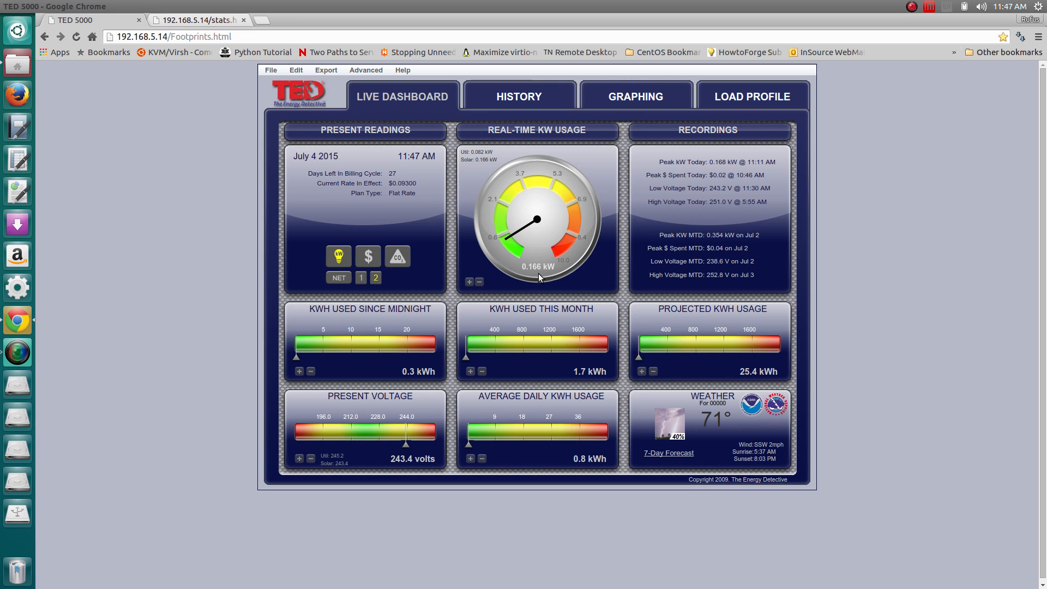
mouse_move(546, 277)
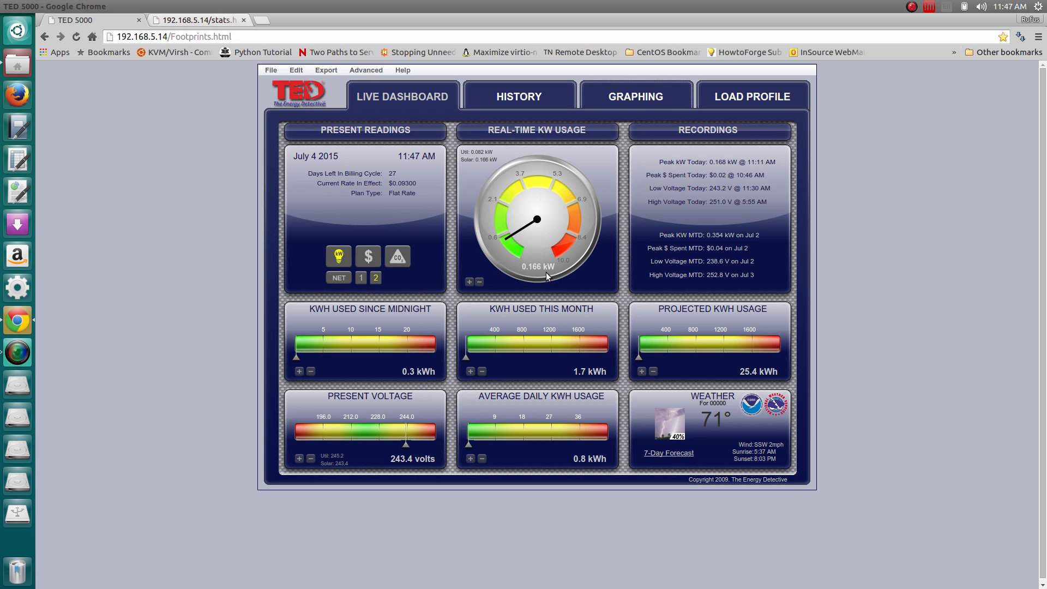
mouse_move(549, 296)
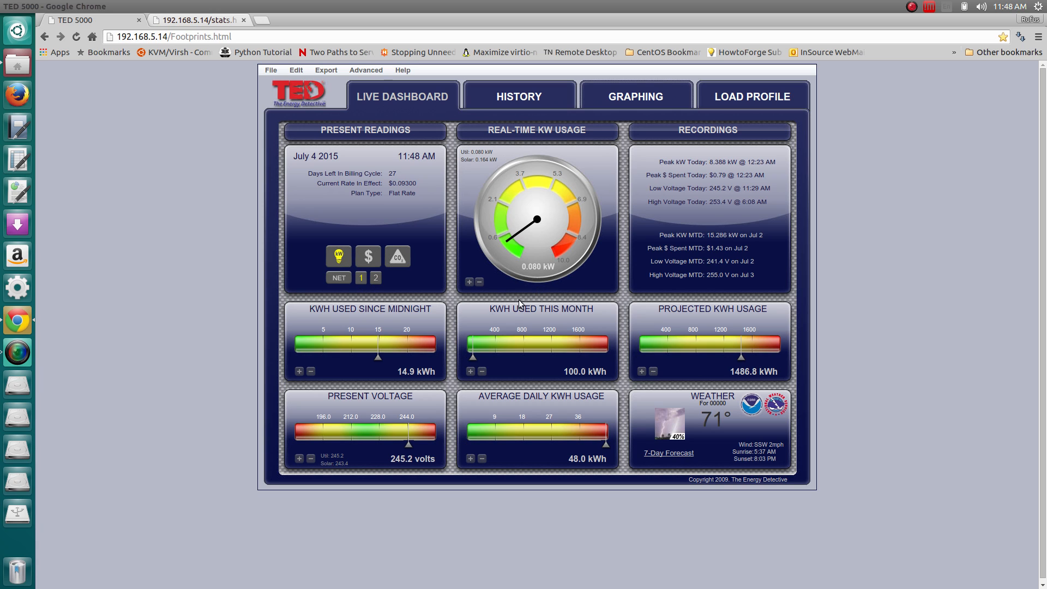
mouse_move(544, 284)
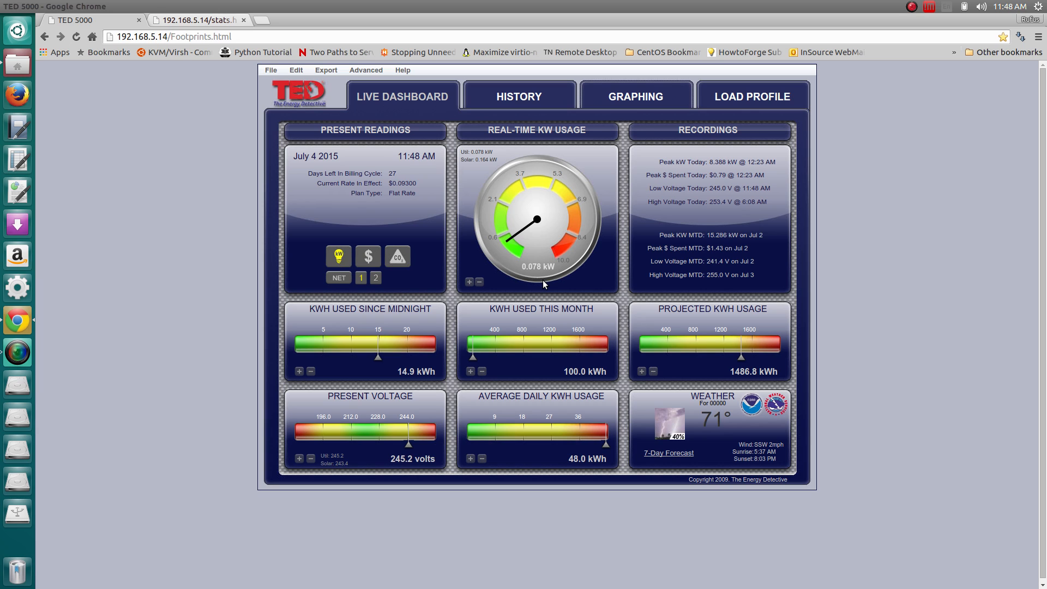
mouse_move(547, 288)
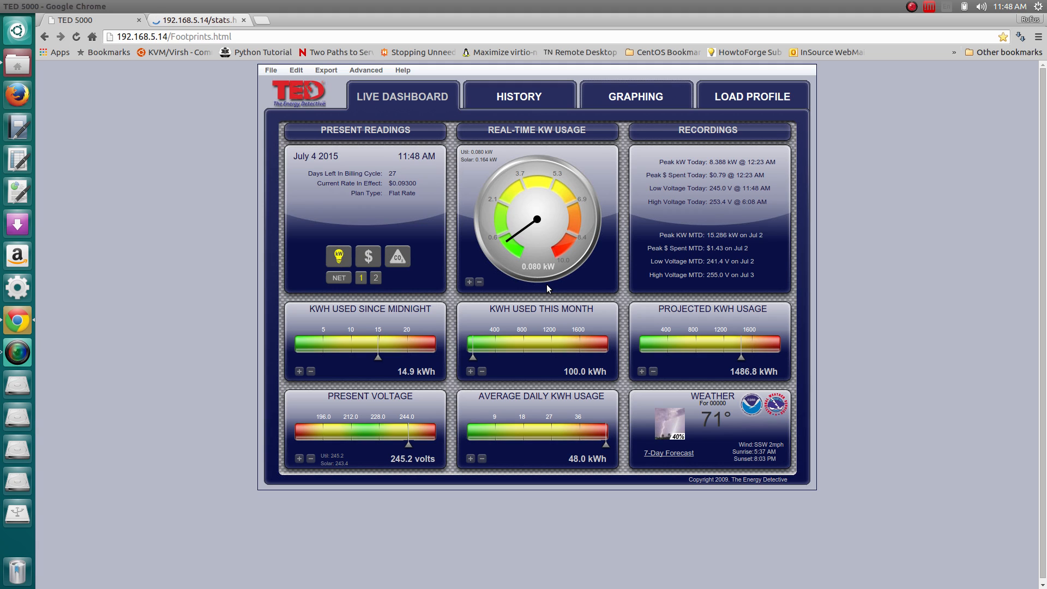
mouse_move(314, 333)
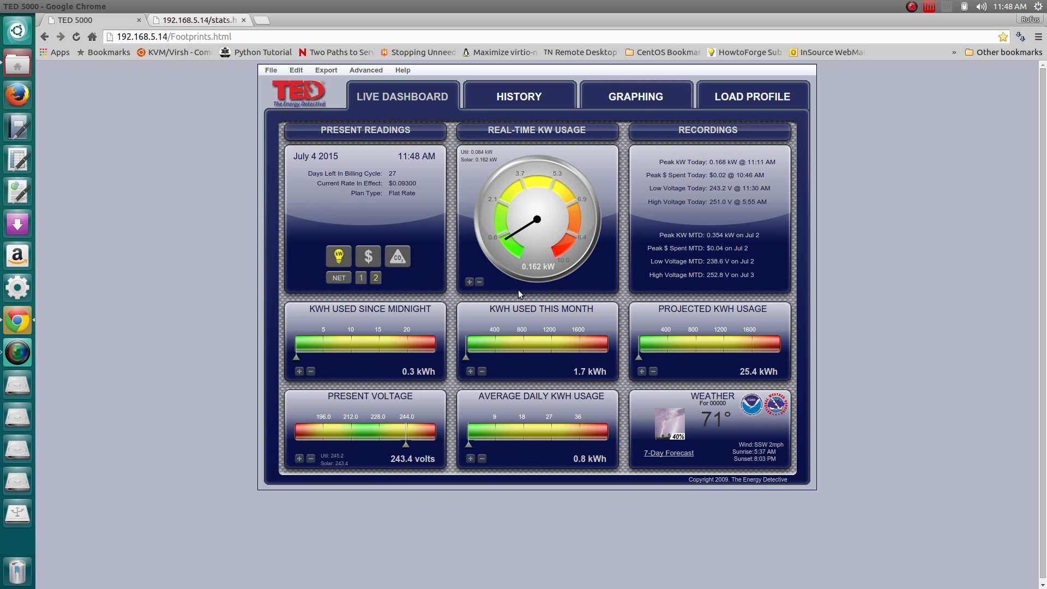
mouse_move(547, 276)
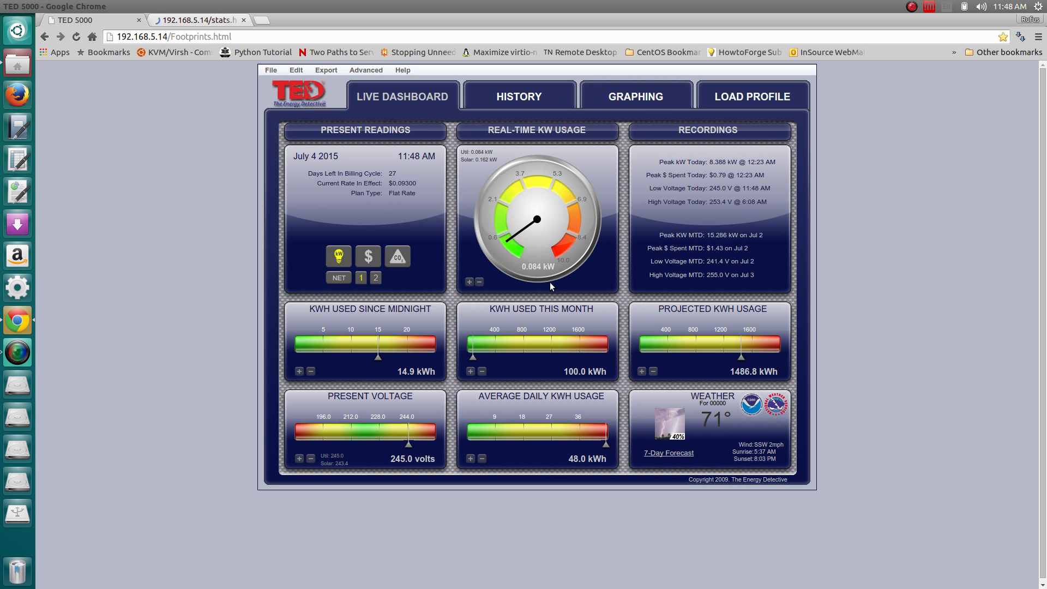
Step: Show MTU 2's solar production readings: 0.158 kW, 0.3 kWh since midnight, 243.4 volts
click(195, 19)
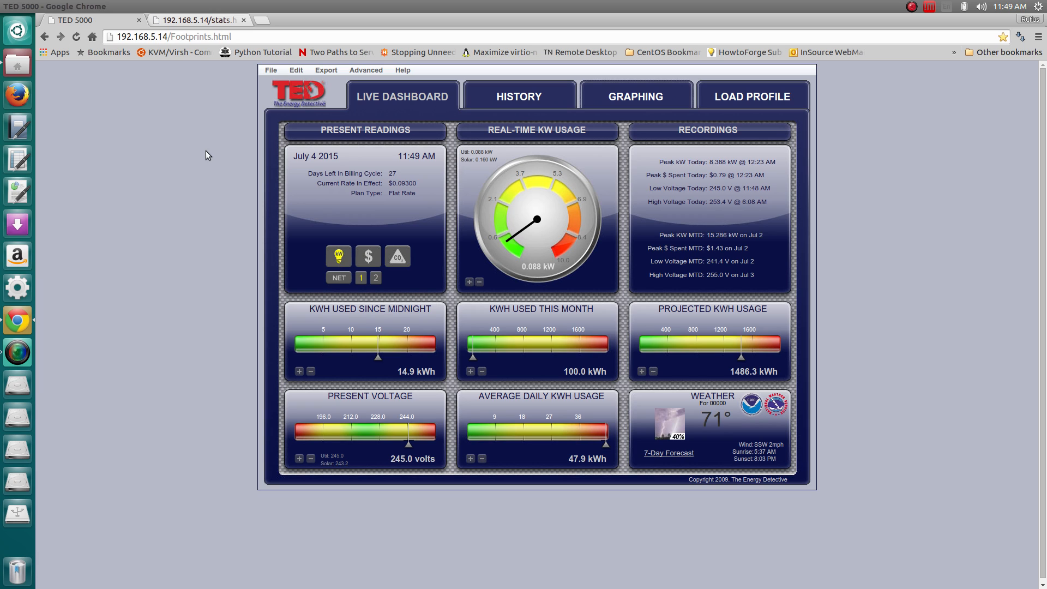
click(375, 277)
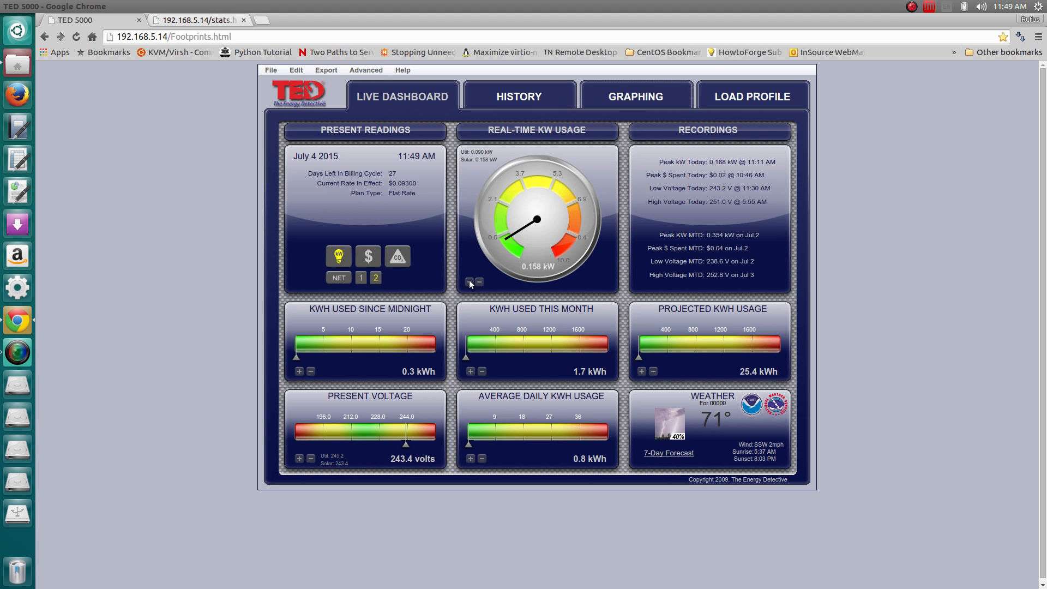
mouse_move(483, 301)
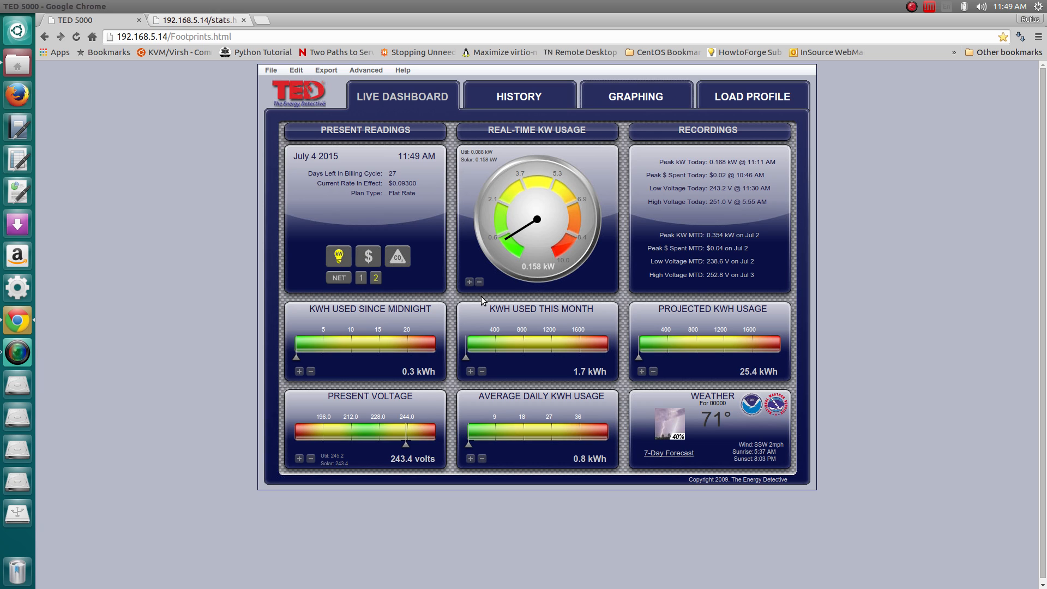
mouse_move(504, 249)
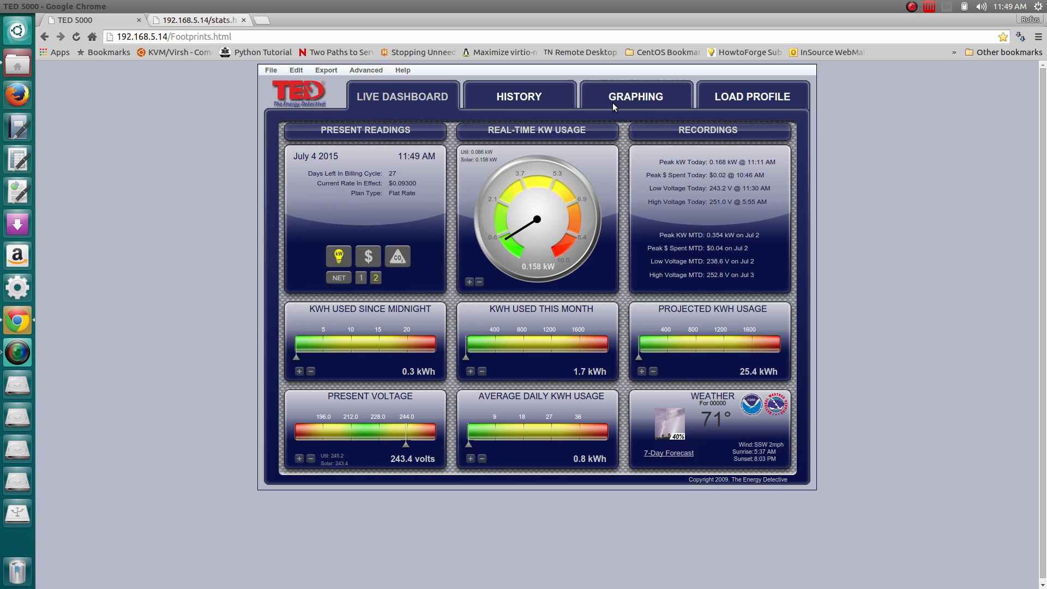
Step: Show the Day History graph of daily energy bars for Jun 30–Jul 04, then return to the Live Dashboard
click(635, 96)
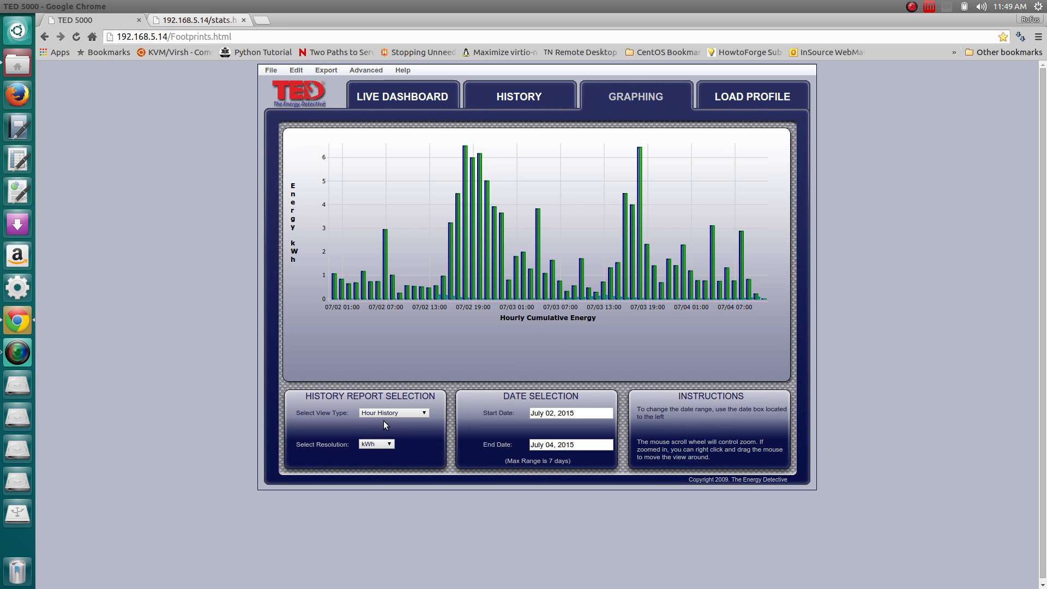
mouse_move(469, 291)
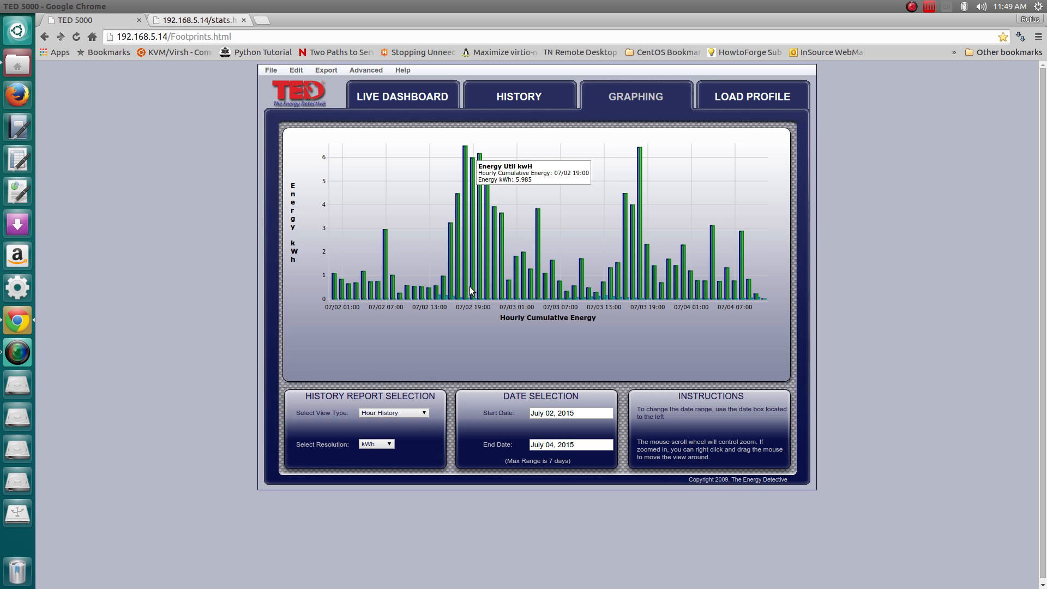
mouse_move(418, 383)
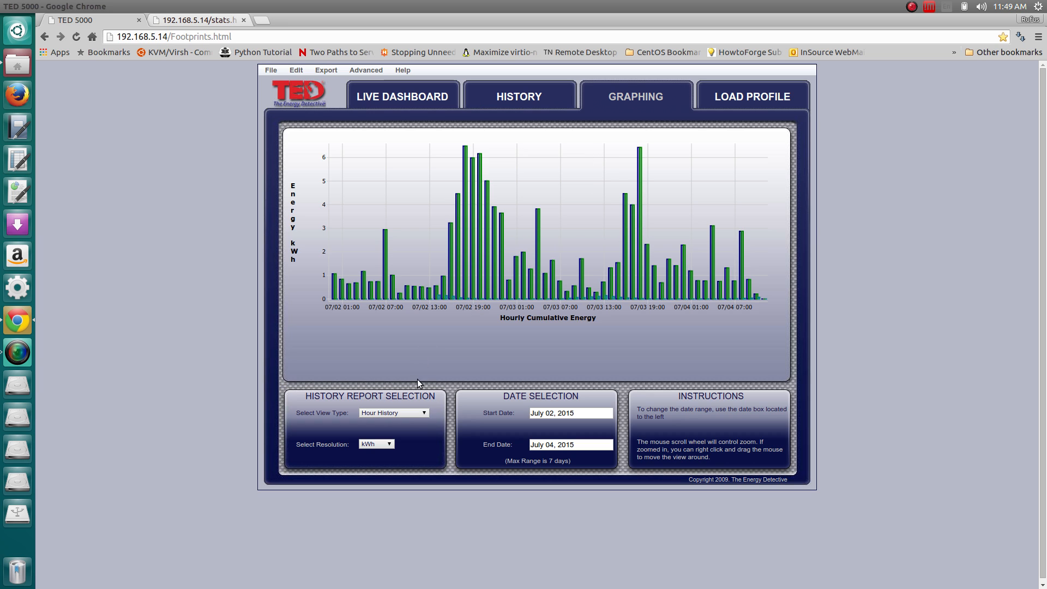
mouse_move(433, 426)
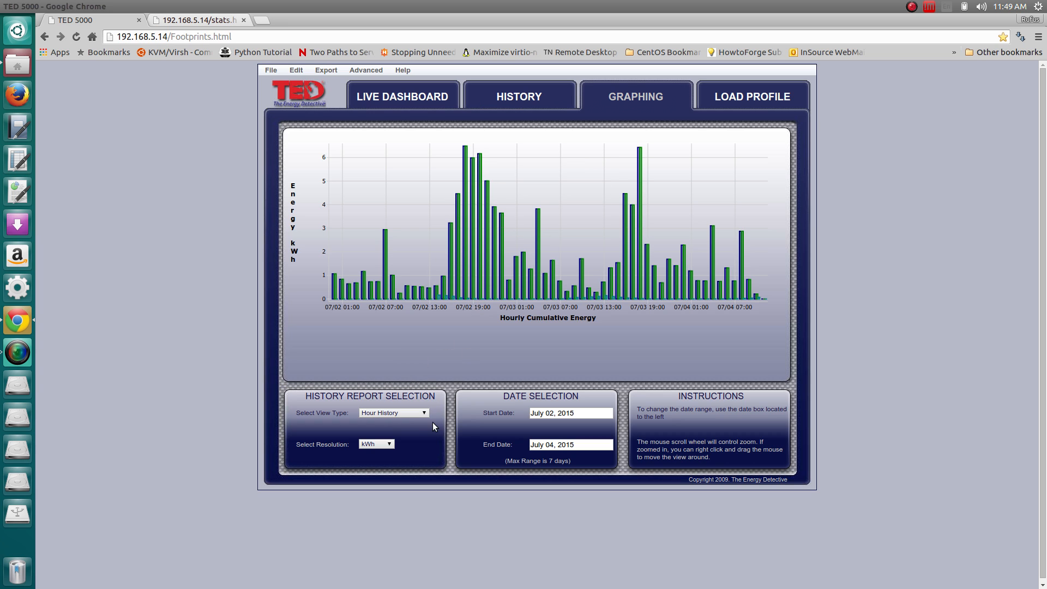
click(393, 413)
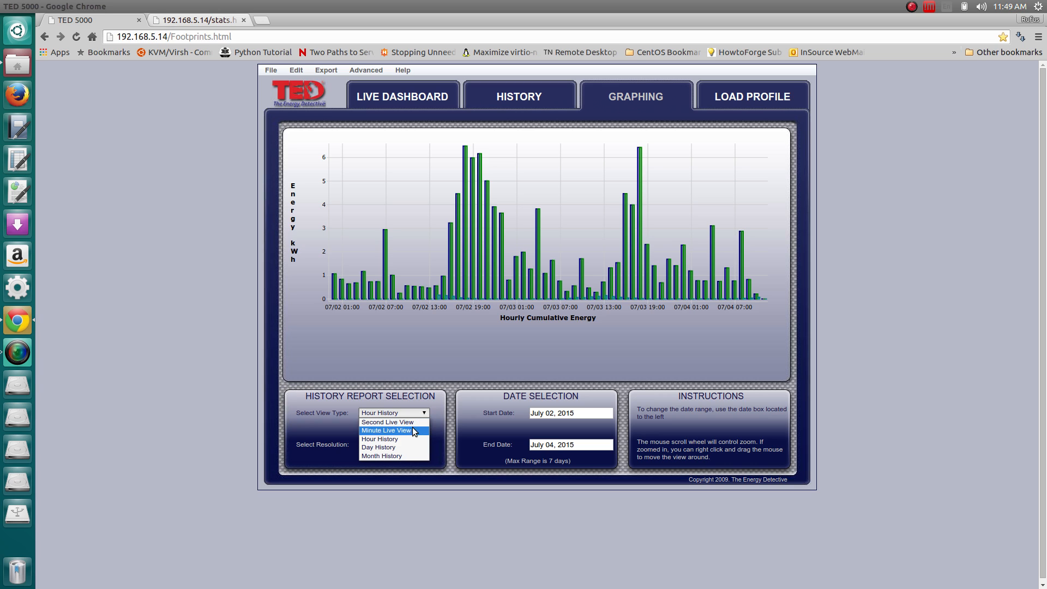
mouse_move(379, 447)
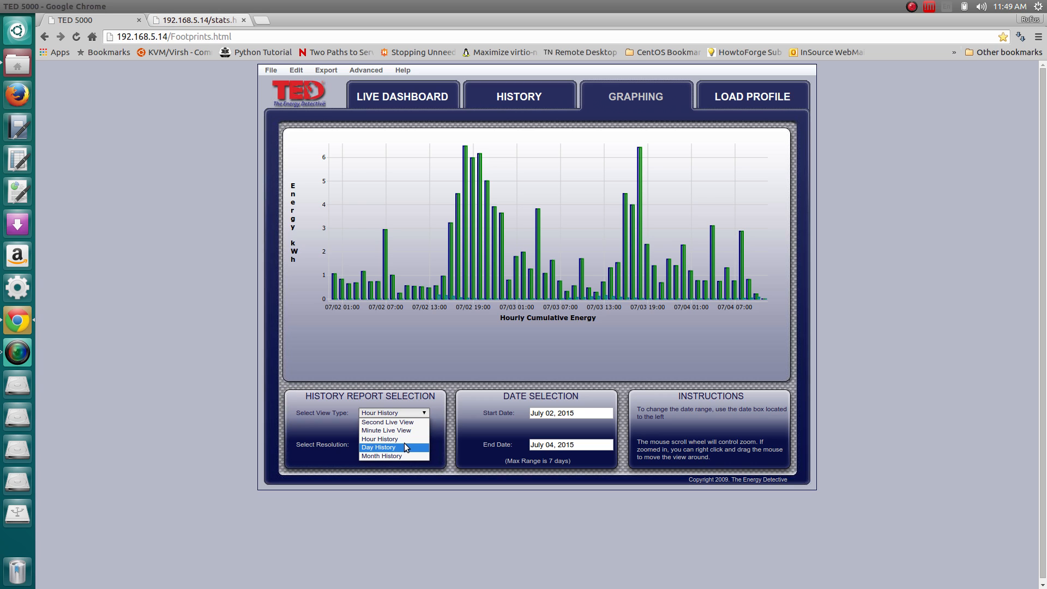
click(379, 447)
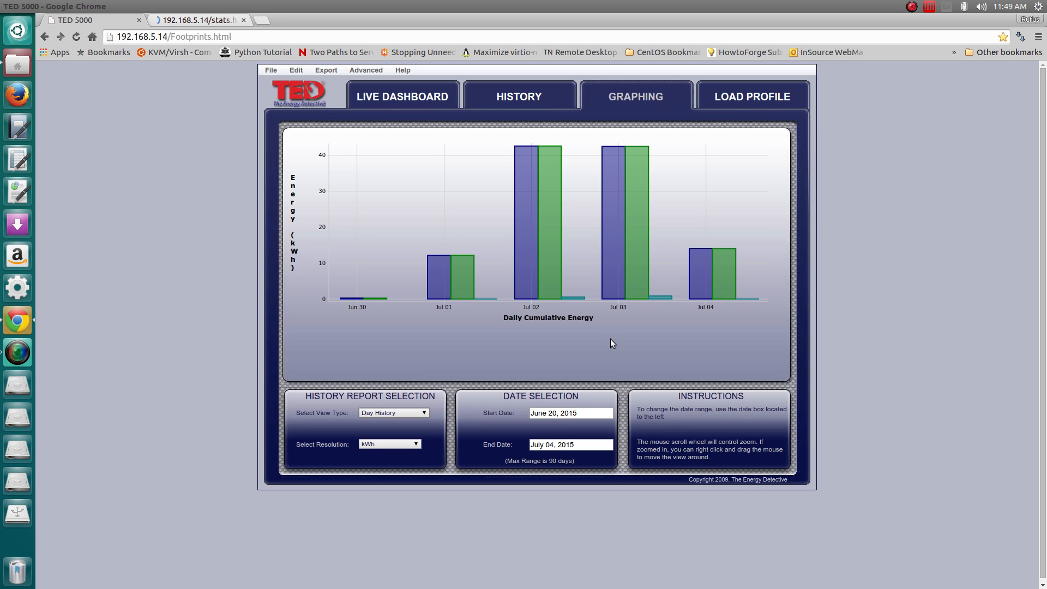
click(556, 412)
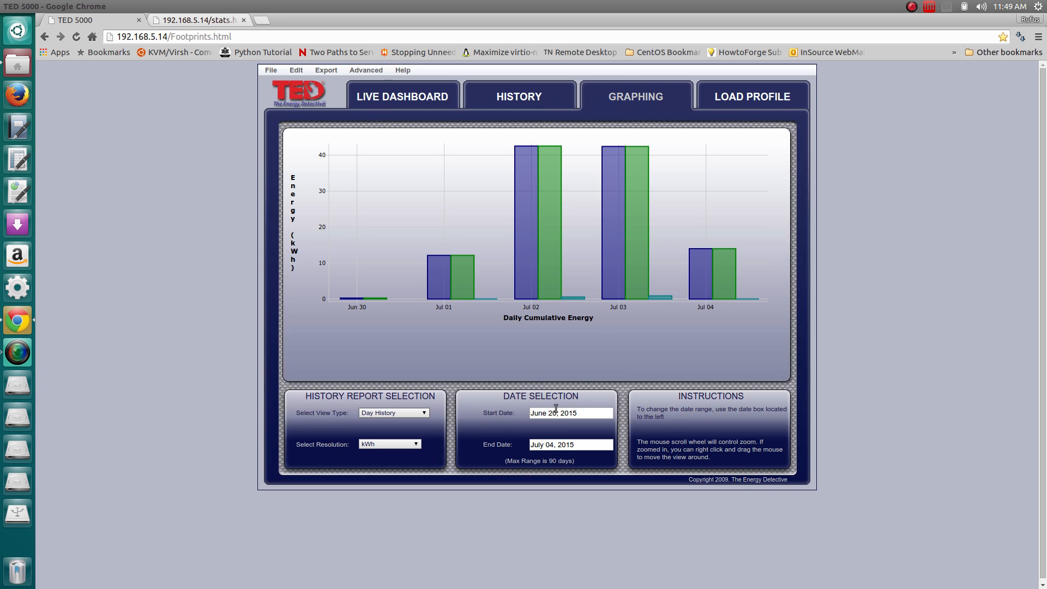
click(403, 96)
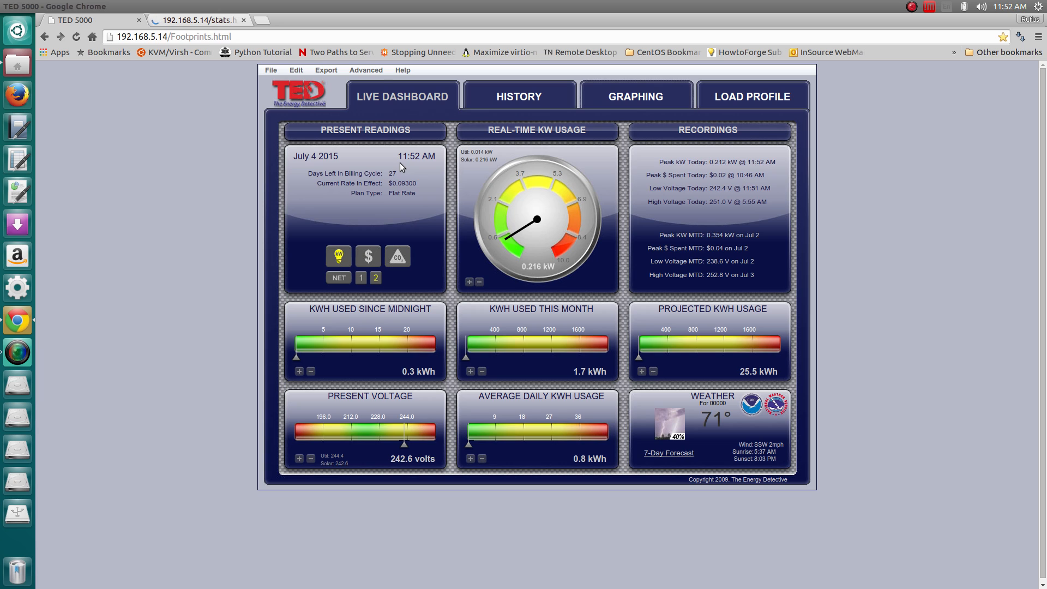
mouse_move(551, 278)
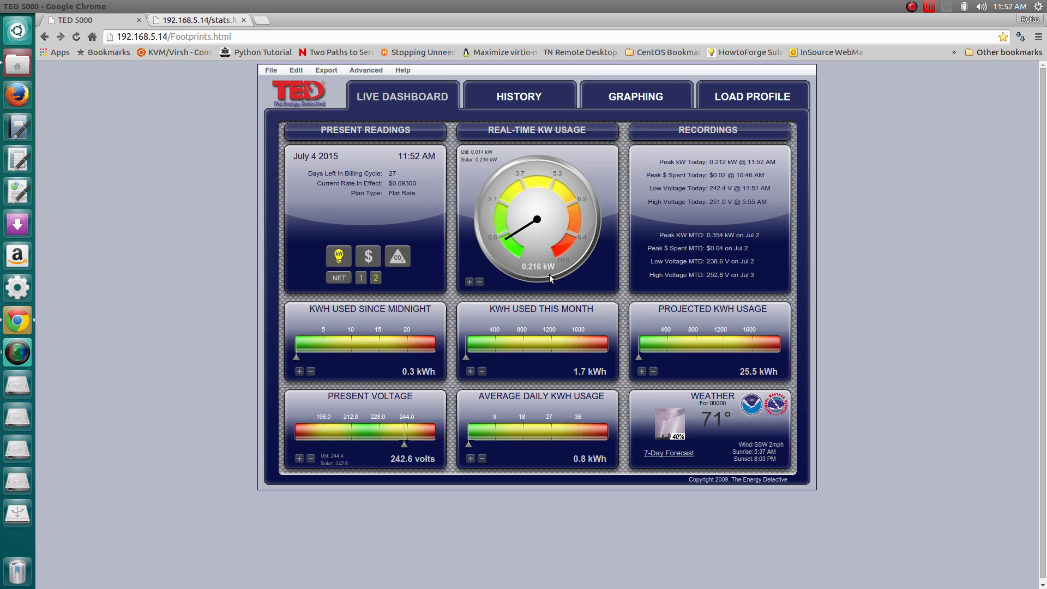
click(361, 277)
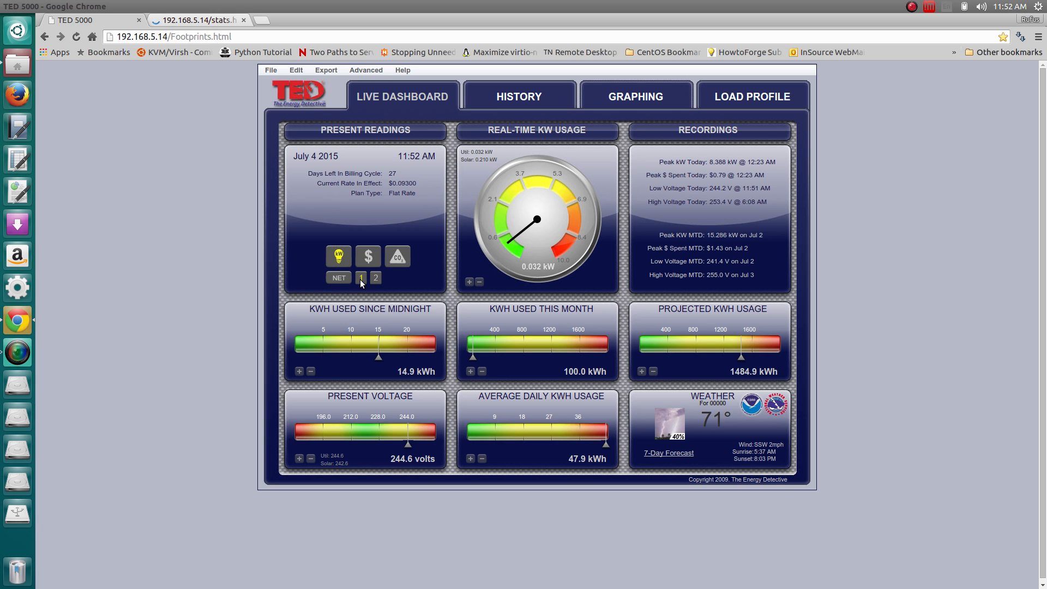
click(375, 277)
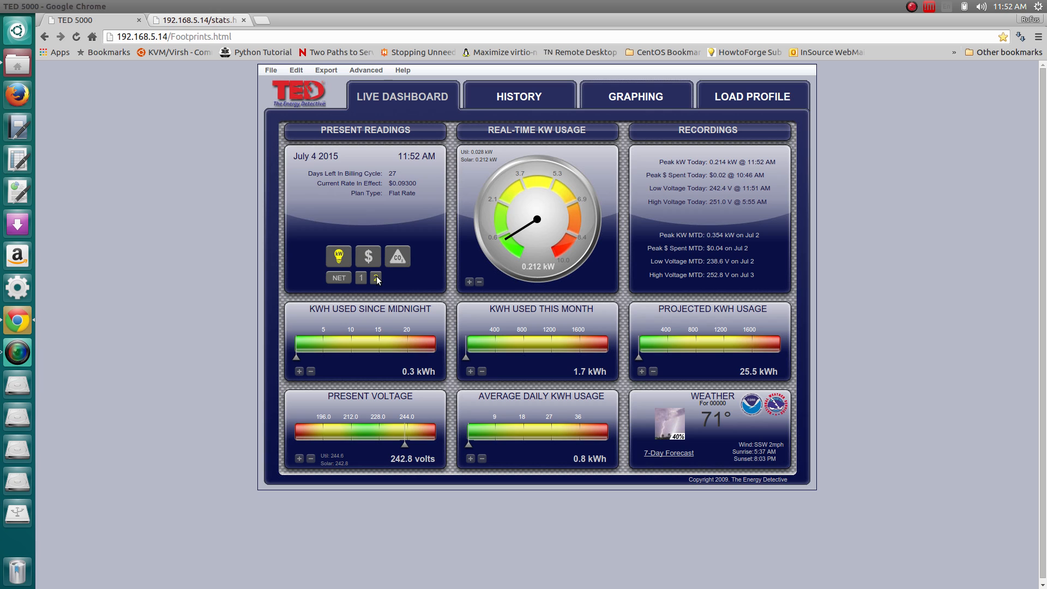
click(377, 277)
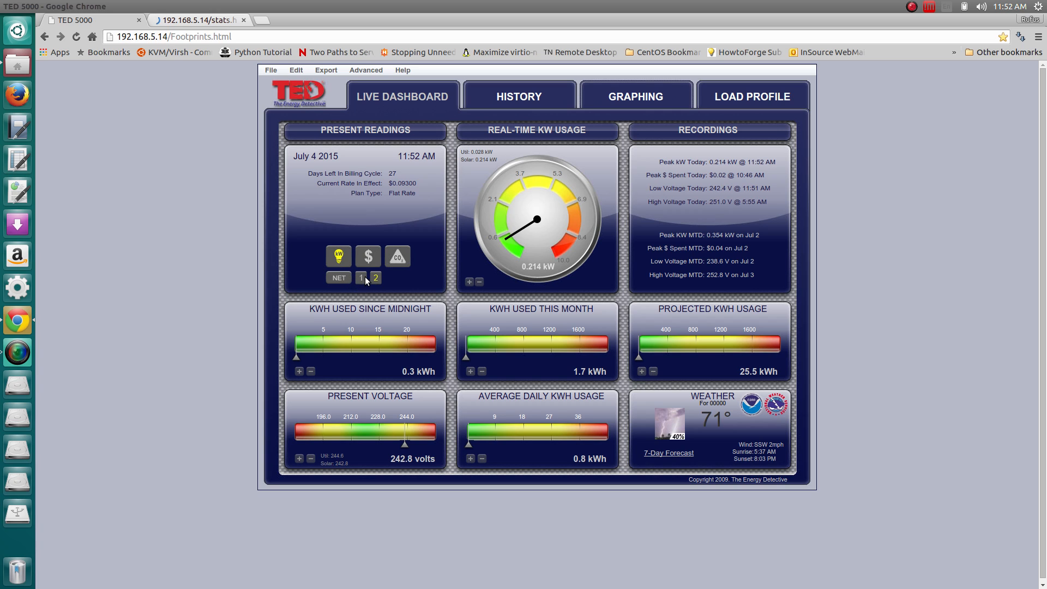
click(361, 277)
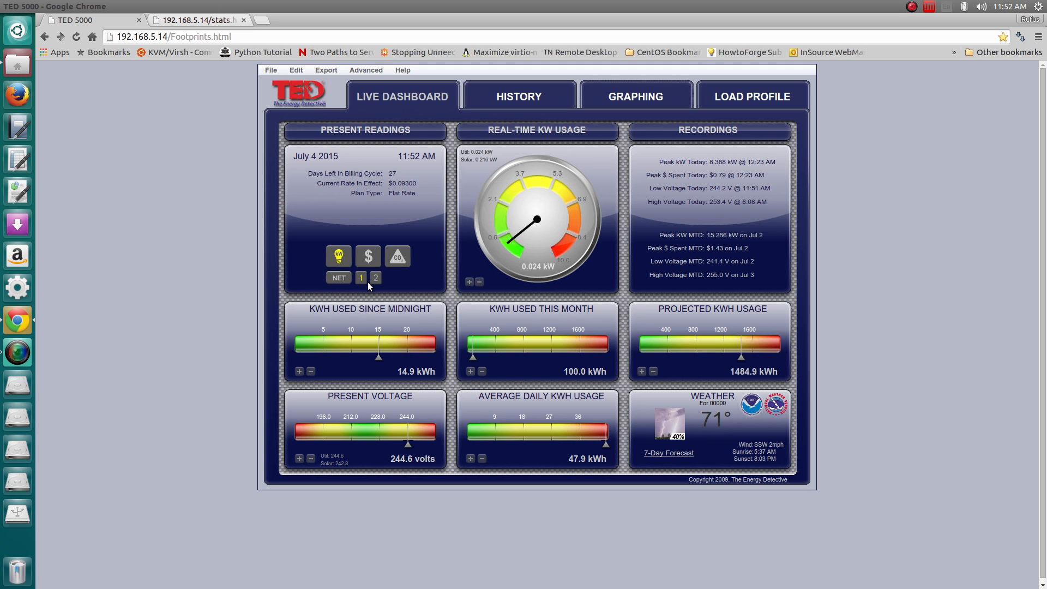
click(375, 277)
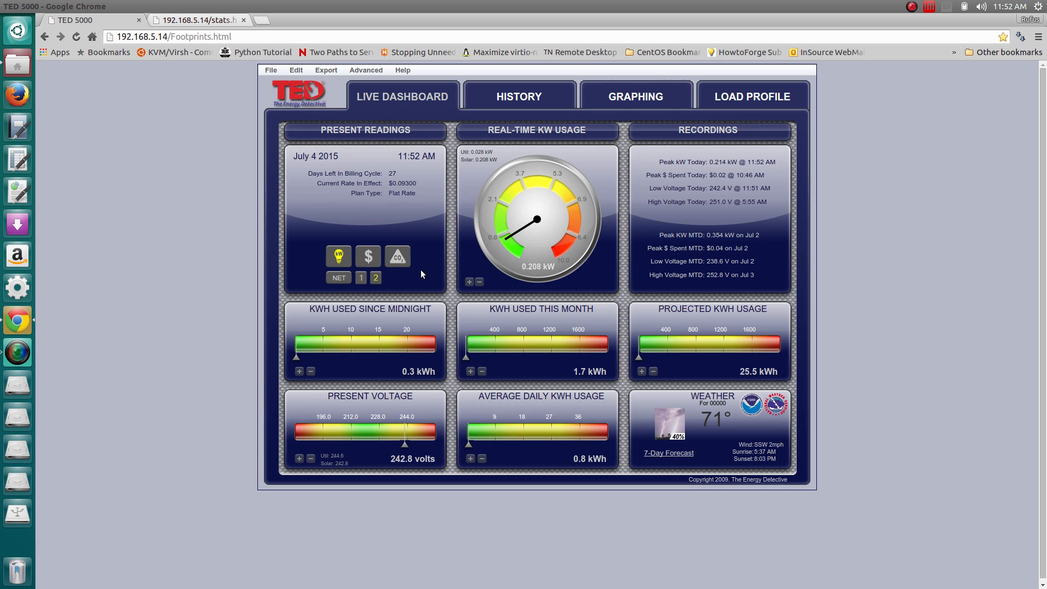
click(375, 277)
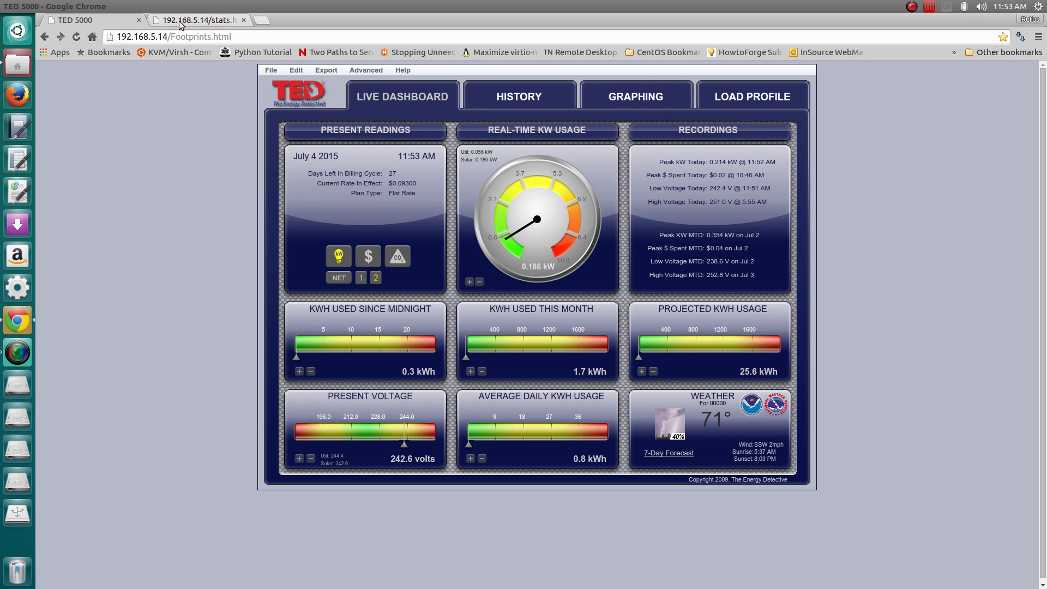
click(198, 19)
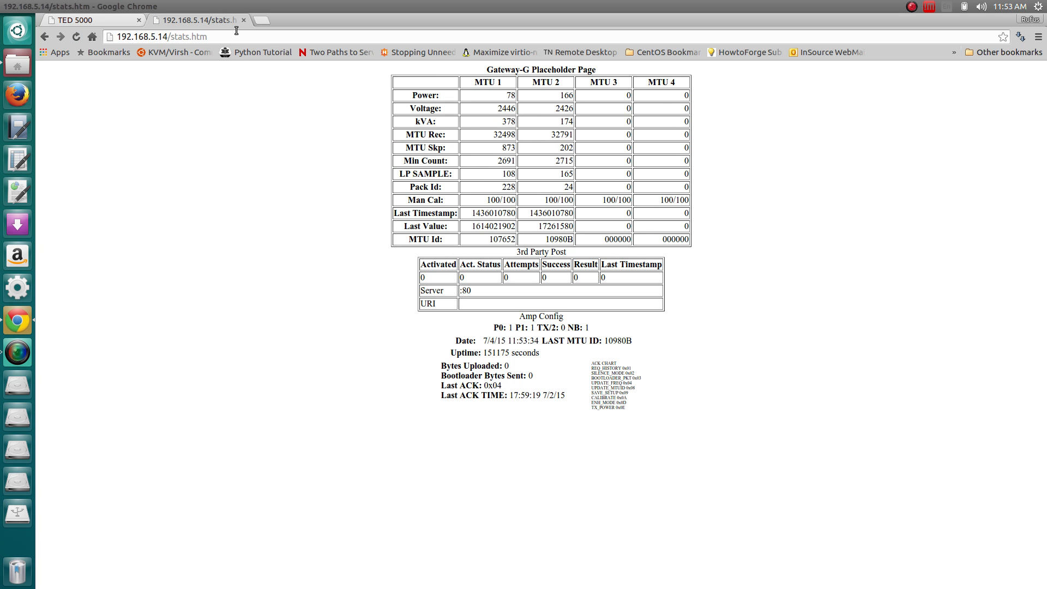
click(88, 20)
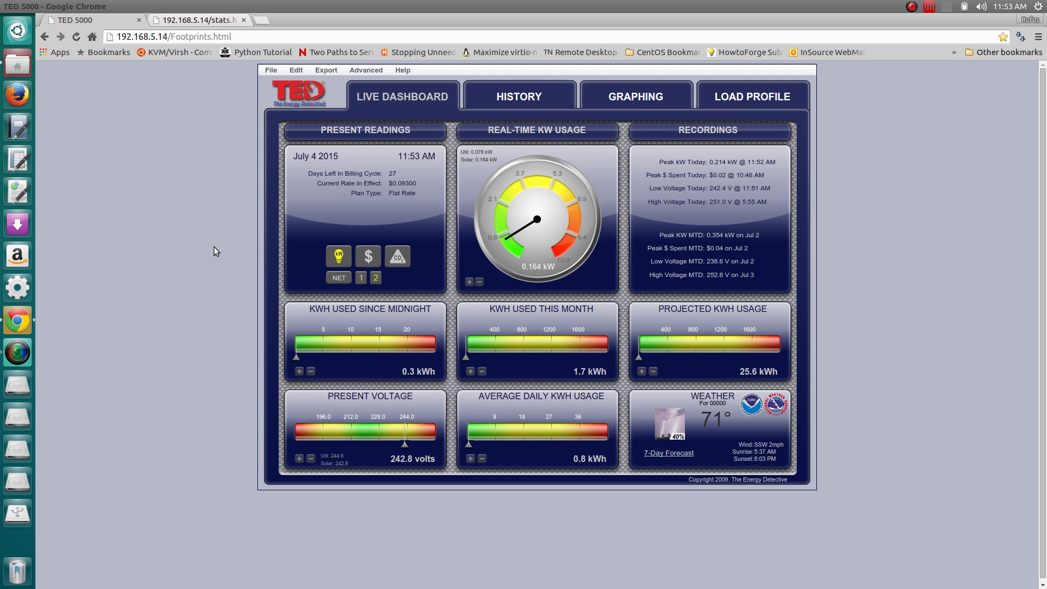